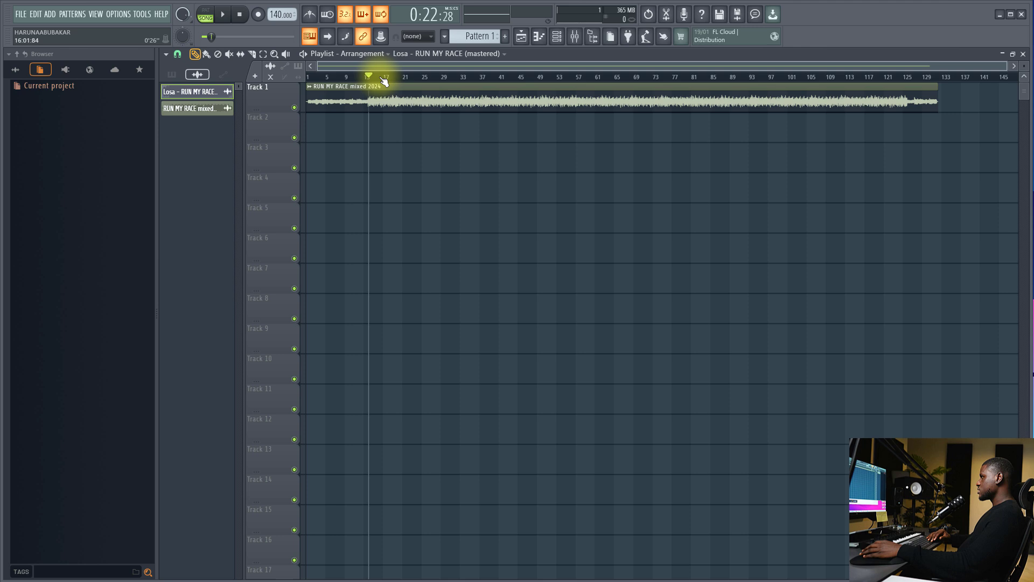
- Open the settings window of the 'RUN MY RACE mixed 2024' audio clip
click(223, 14)
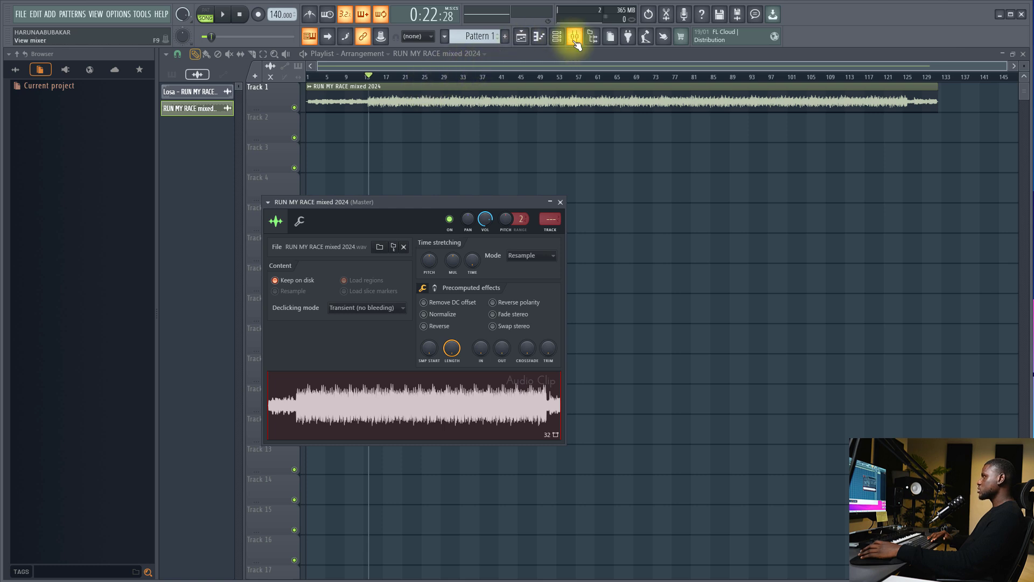
- Open the mixer with Fruity Parametric EQ 2 on the 'RUN MY RACE mixed 2024' insert
click(574, 36)
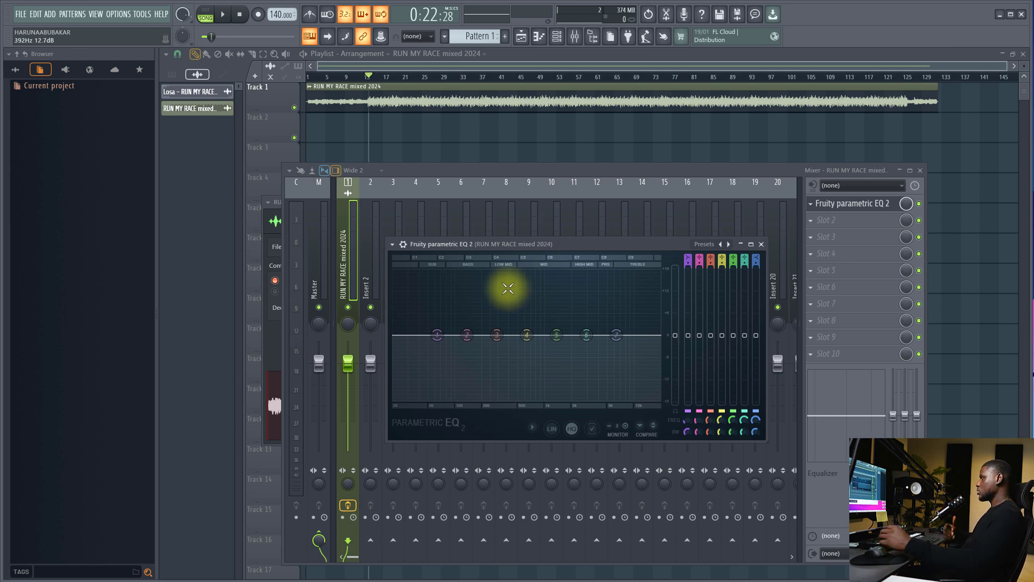
- Make EQ band 1 a high pass filter with its cutoff near 35 Hz
right_click(422, 335)
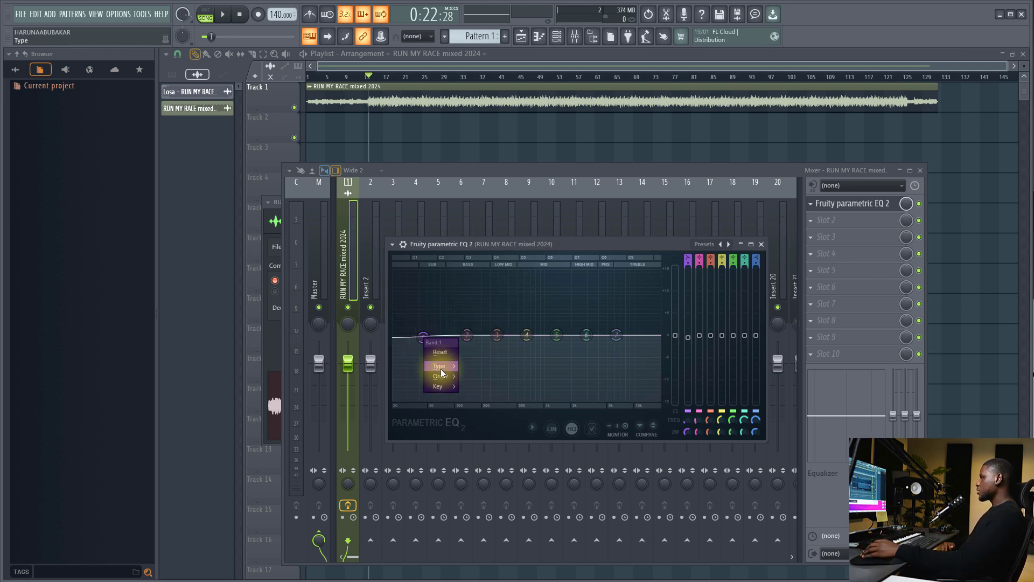
mouse_move(440, 372)
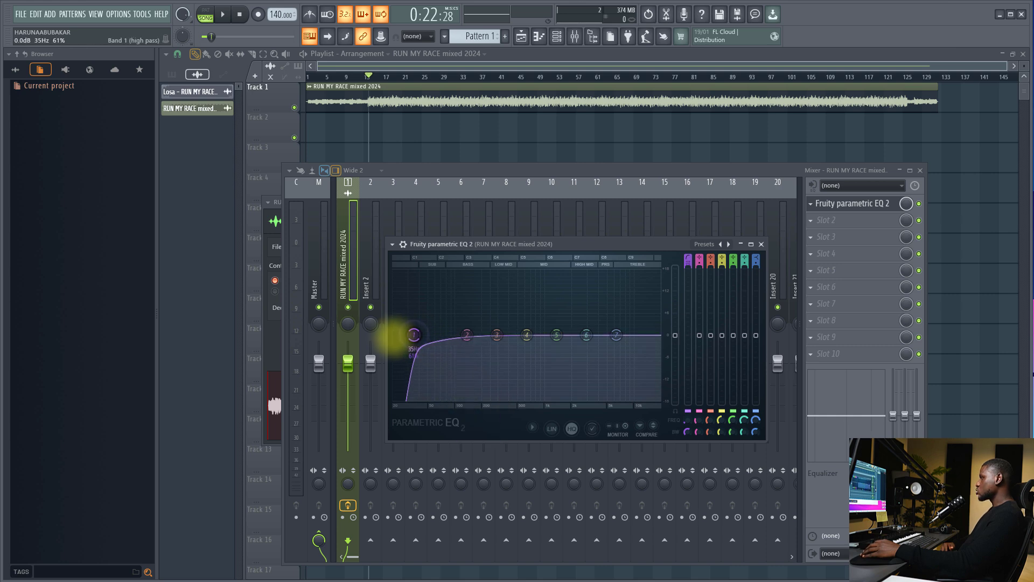
drag(411, 336, 411, 336)
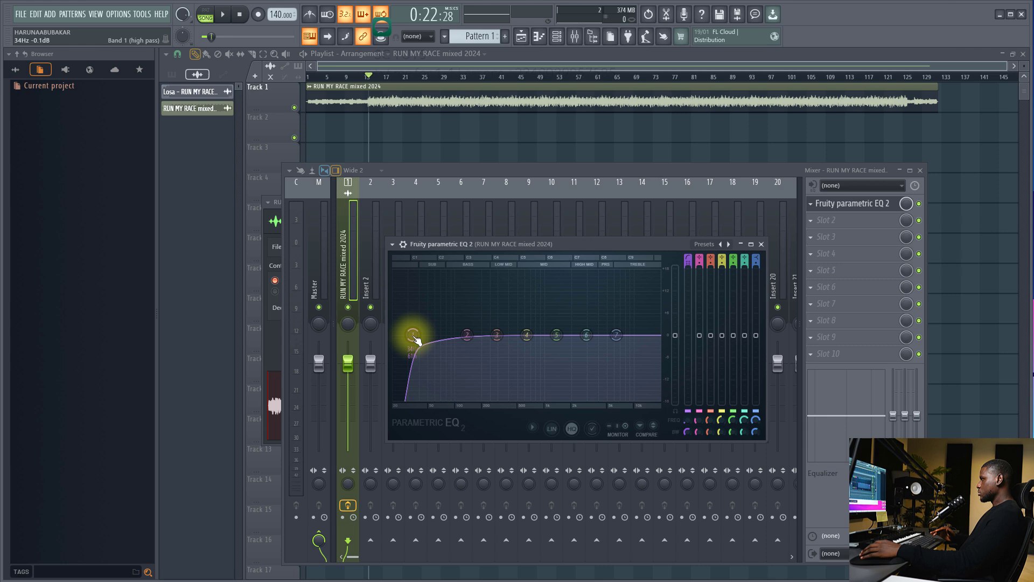
click(223, 15)
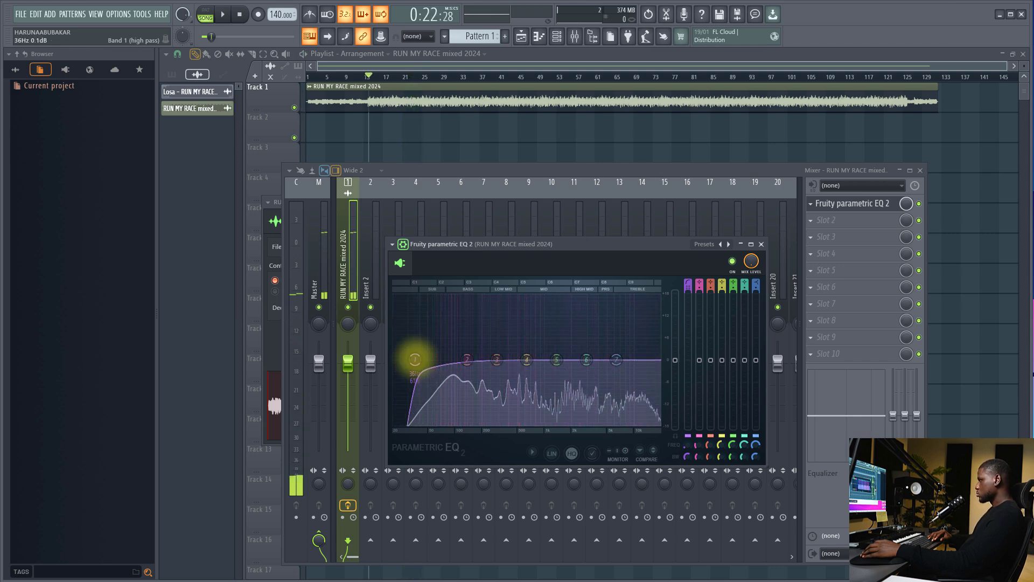
- Set band 1's high pass slope to 12 dB/oct and return the cutoff to about 37 Hz
right_click(415, 359)
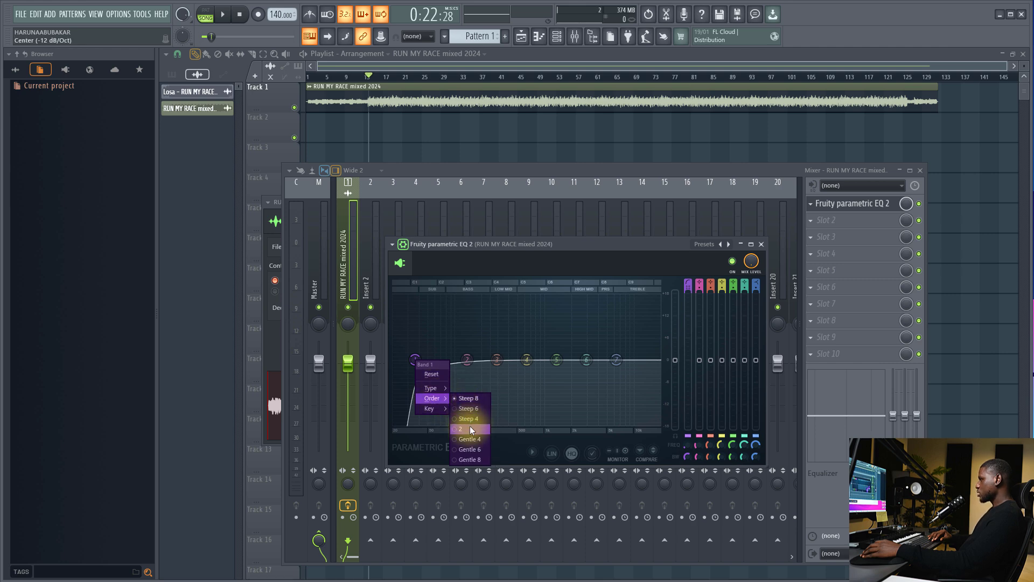
click(460, 429)
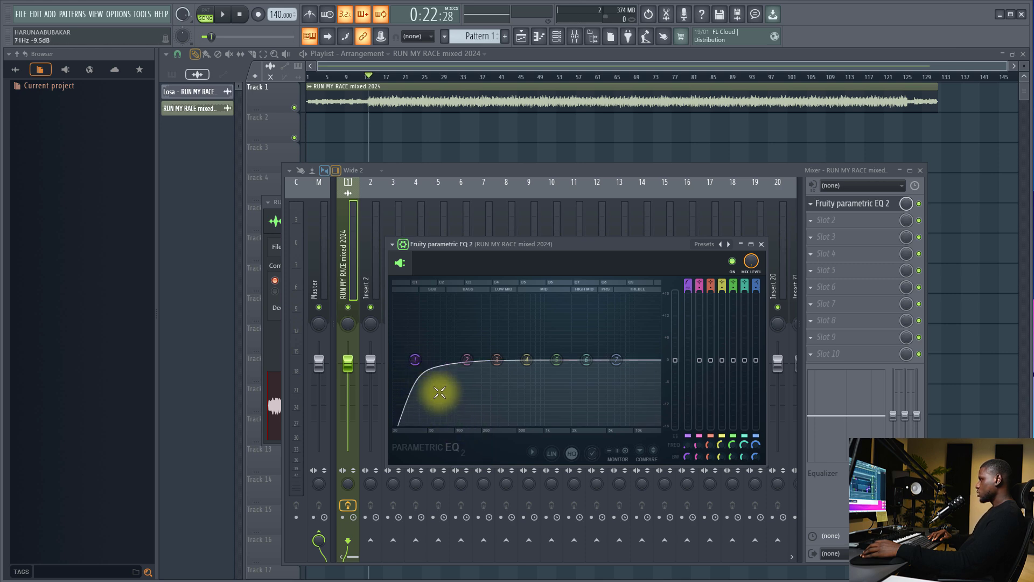
drag(439, 393, 416, 361)
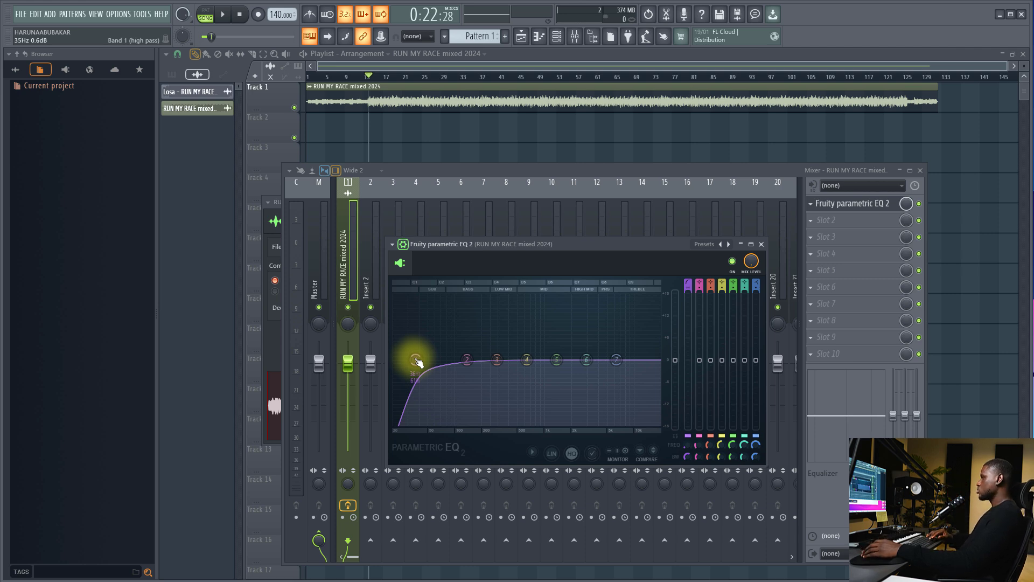
drag(412, 362, 416, 361)
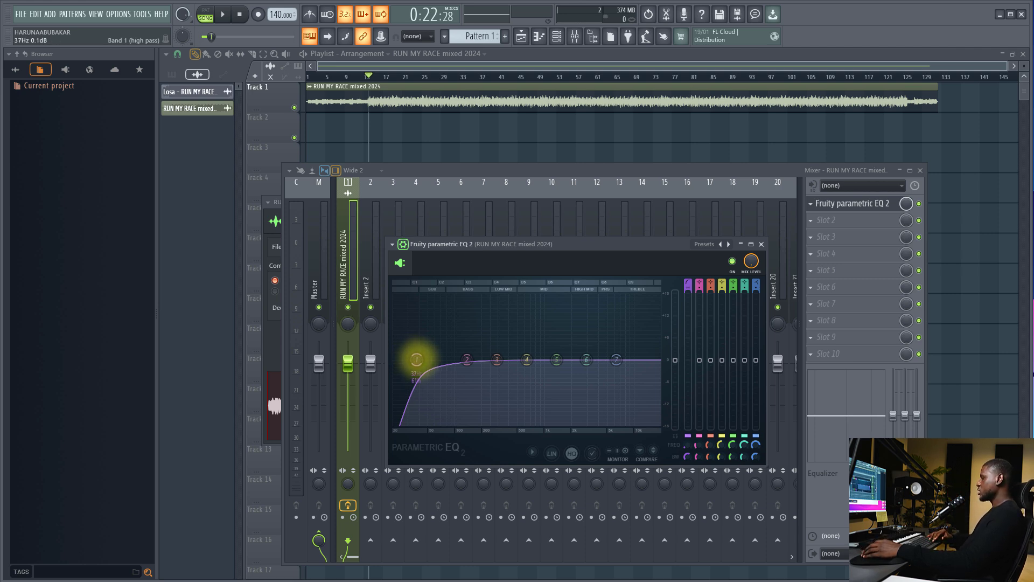
click(223, 14)
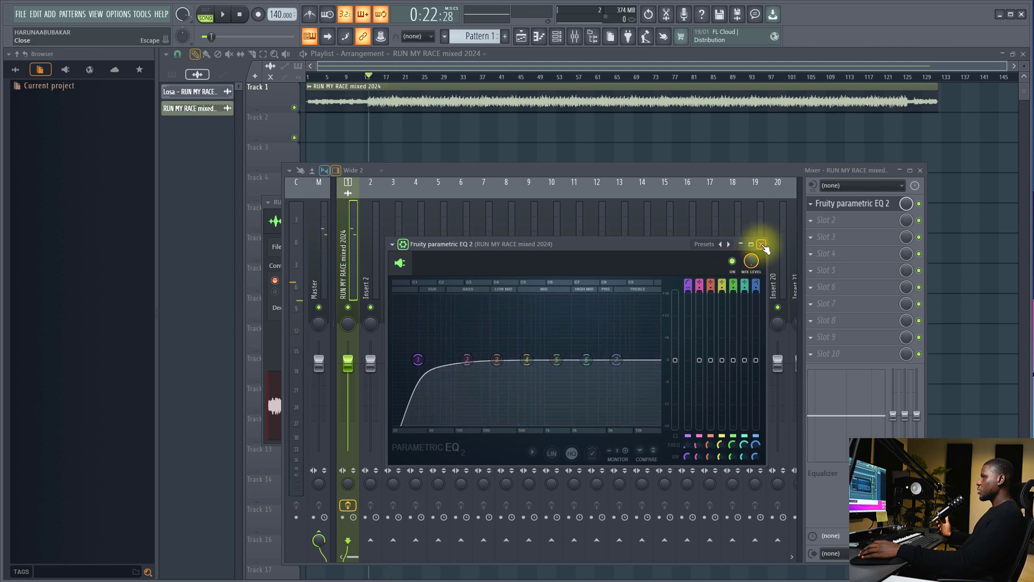
- Close the EQ window and put Fruity Blood Overdrive in mixer slot 2
click(763, 244)
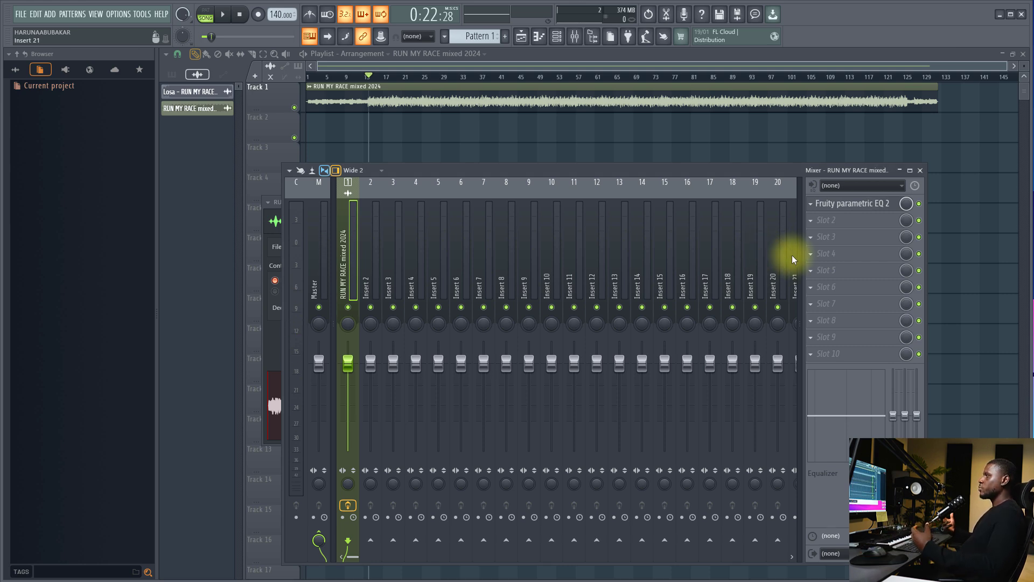
mouse_move(857, 224)
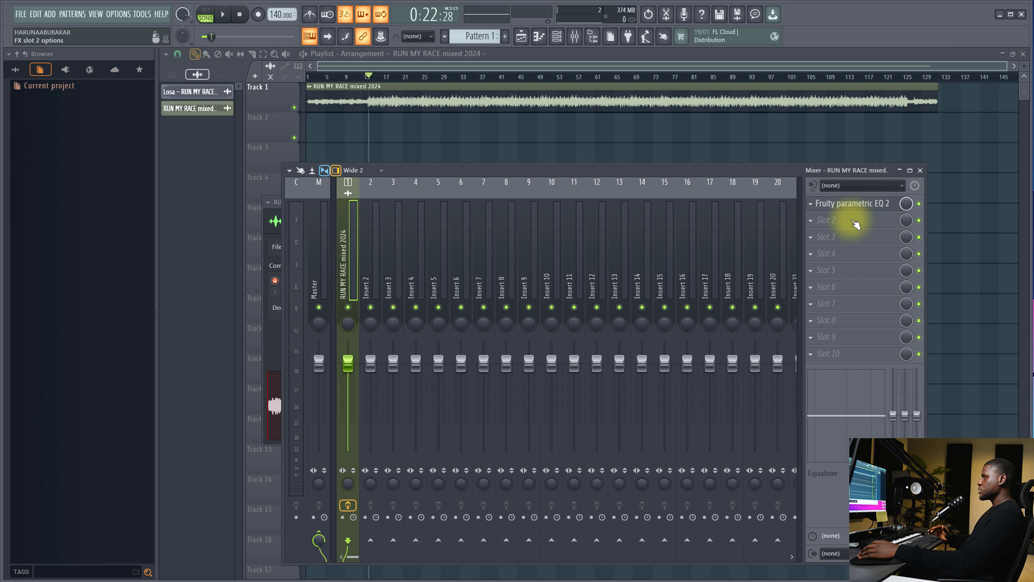
right_click(825, 220)
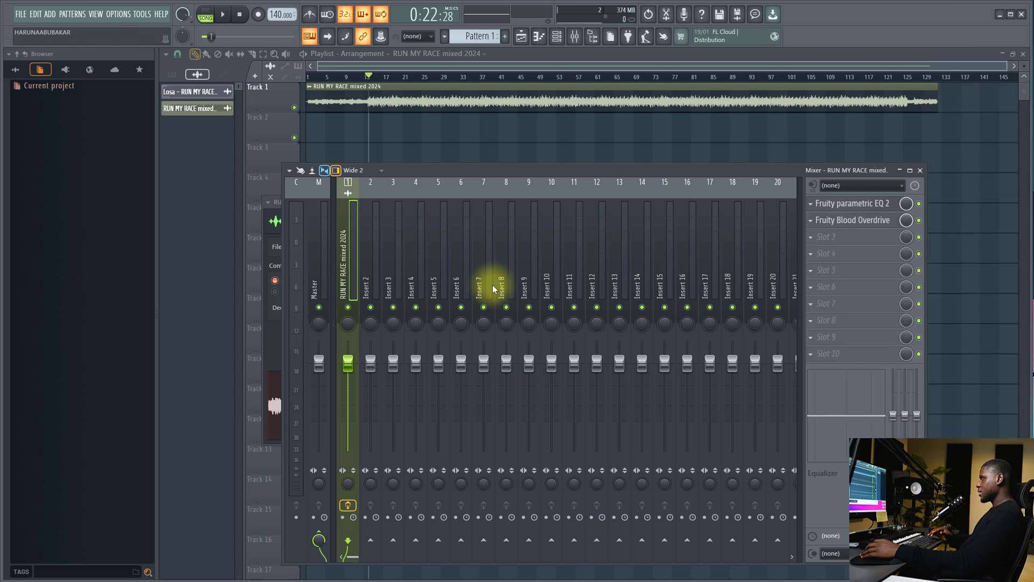
- Raise Blood Overdrive's pre amp and post gain with color near 0.26, then close it
click(857, 220)
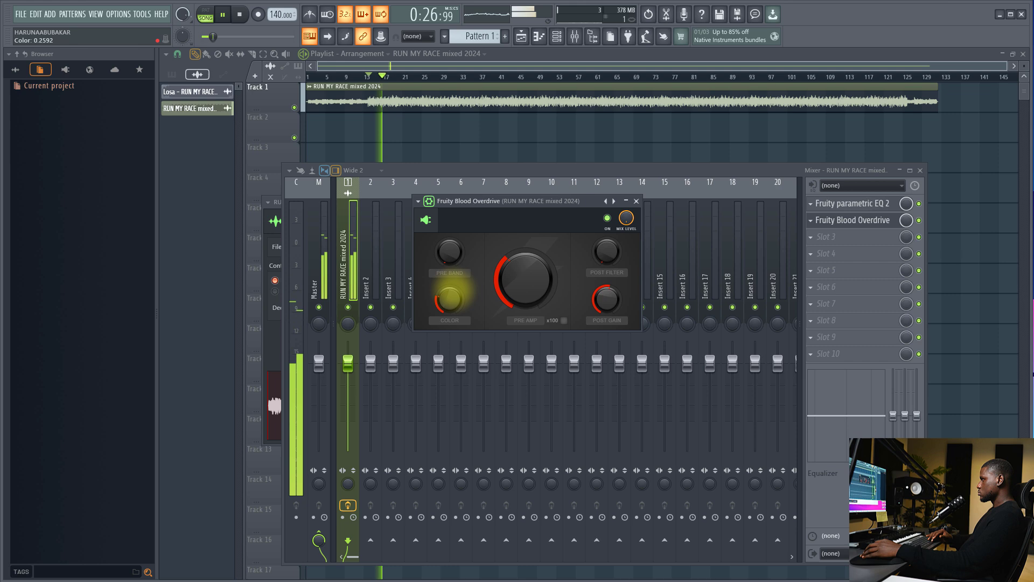
drag(449, 300, 447, 313)
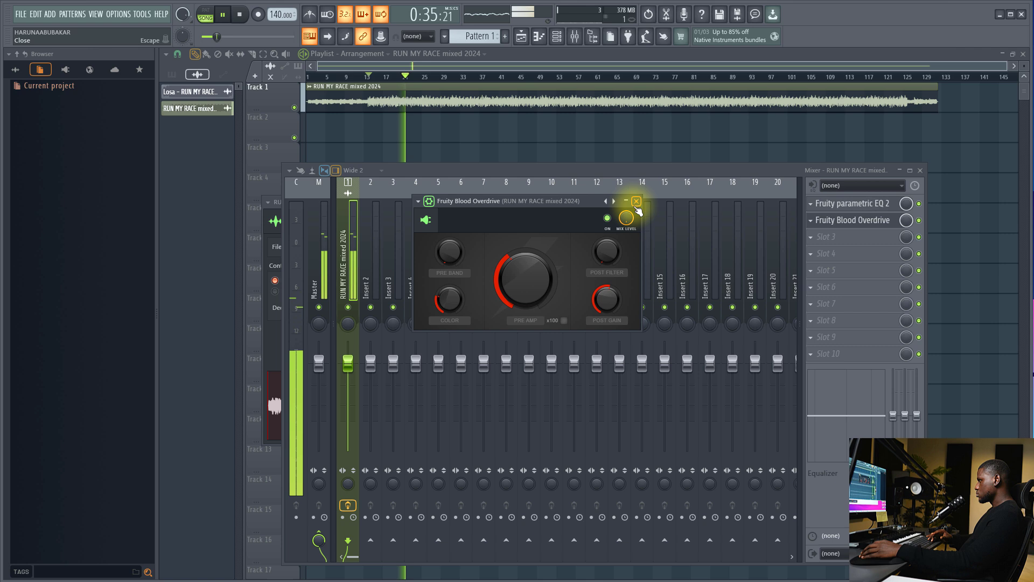
click(636, 201)
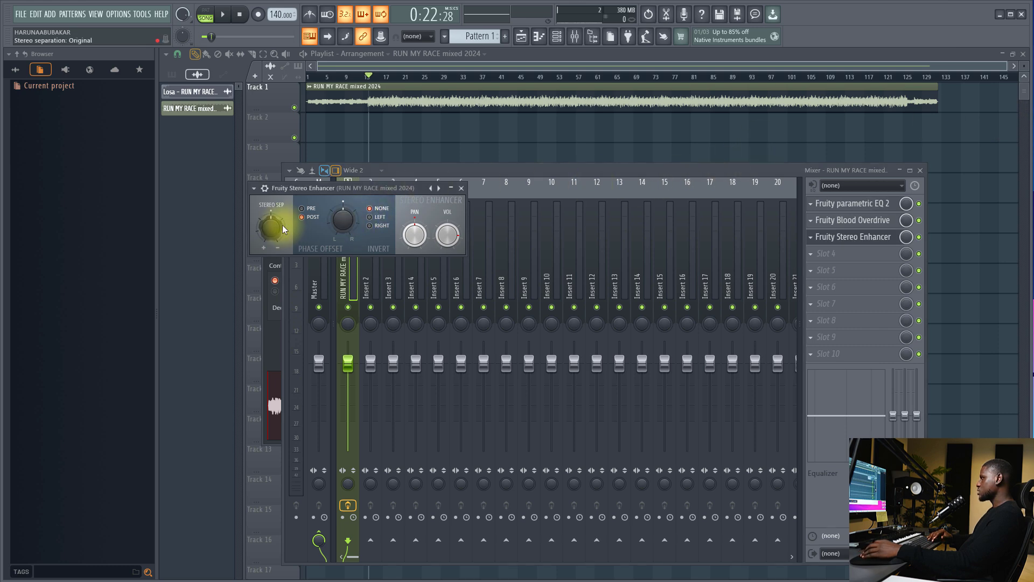
- Adjust the Stereo Enhancer's Stereo Sep knob and close its window
drag(271, 227, 280, 237)
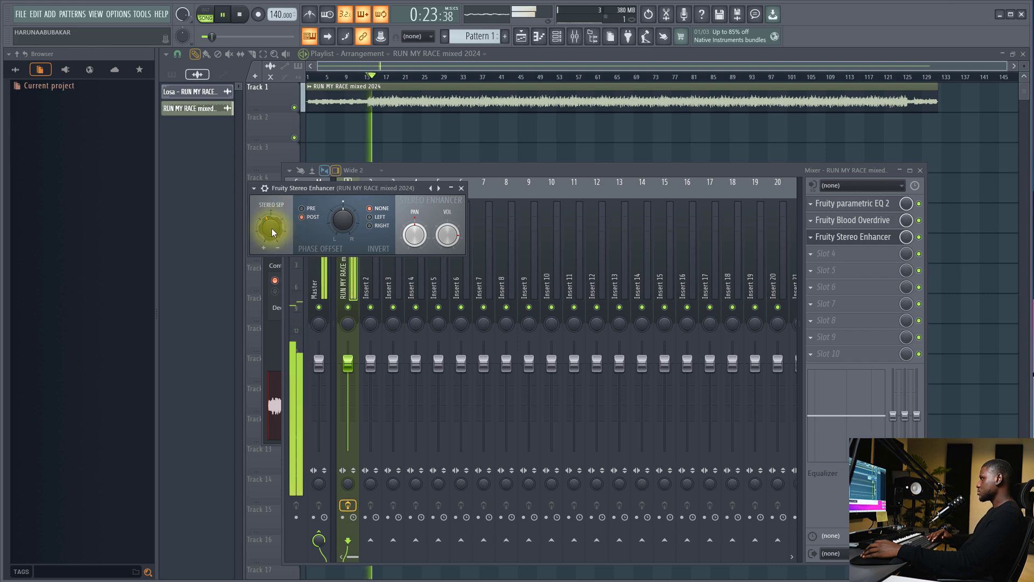
drag(273, 227, 273, 238)
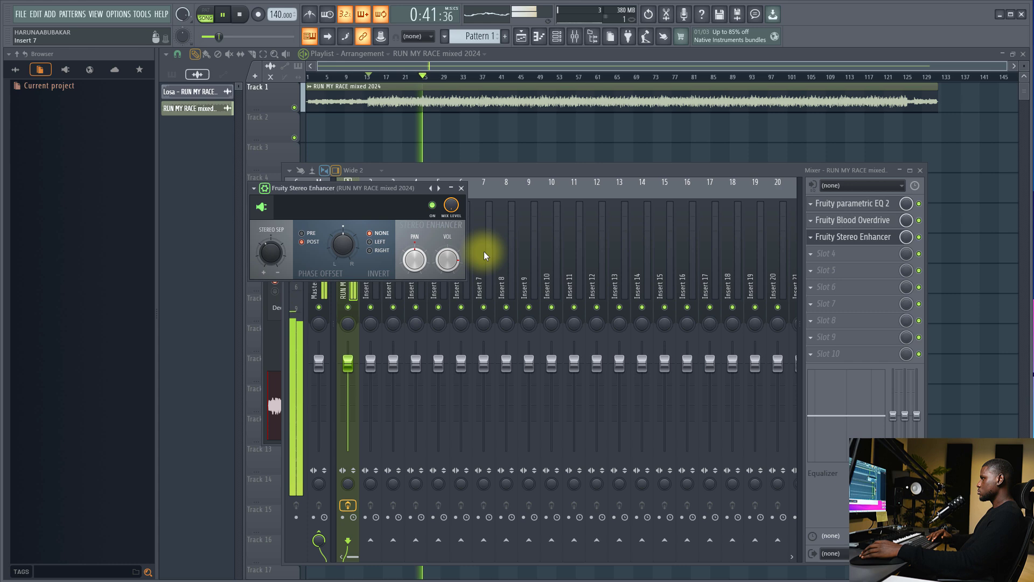
click(461, 188)
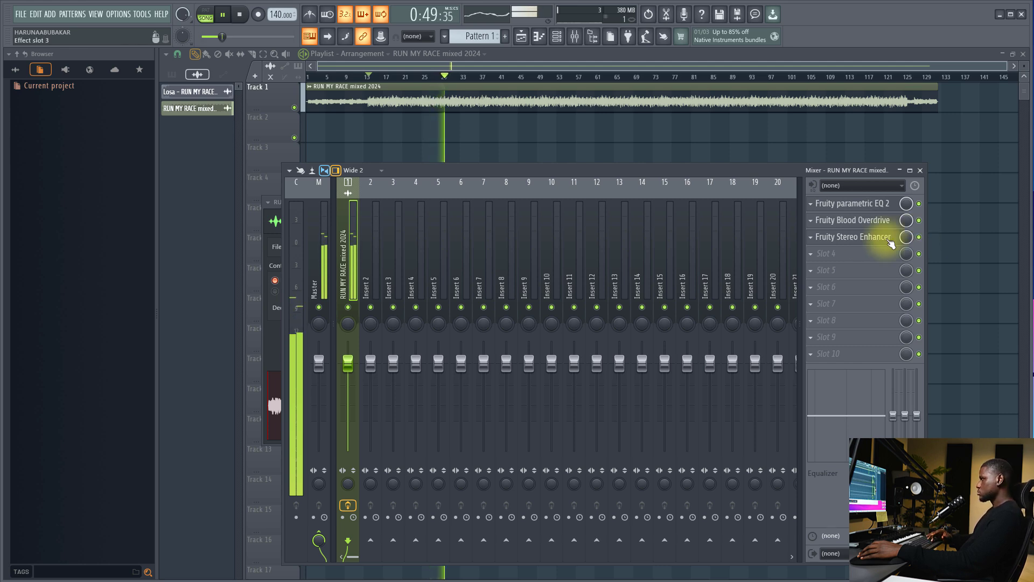
- Load Fruity Limiter into the insert's fourth slot and check its Gain knob
click(858, 253)
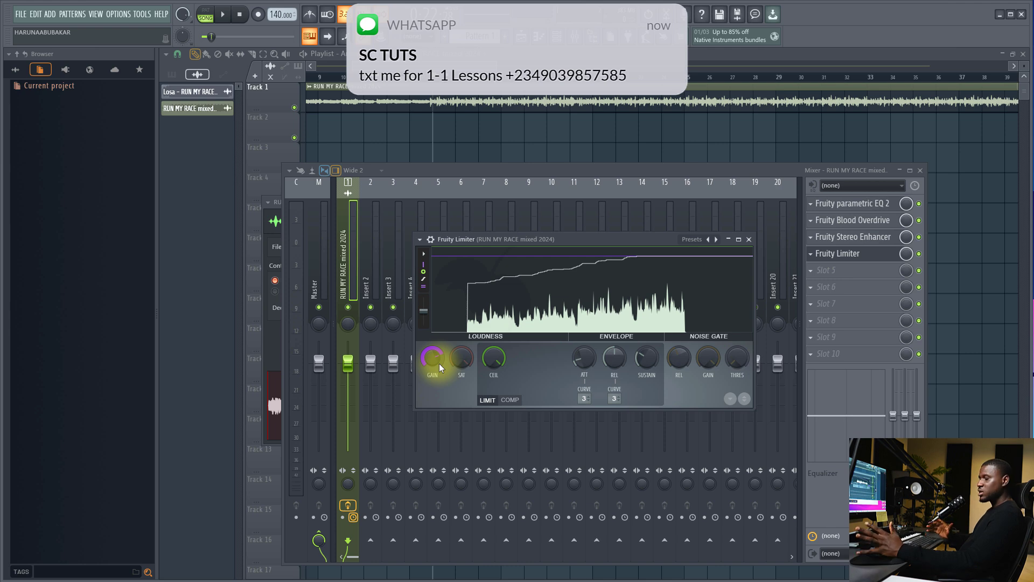
click(223, 14)
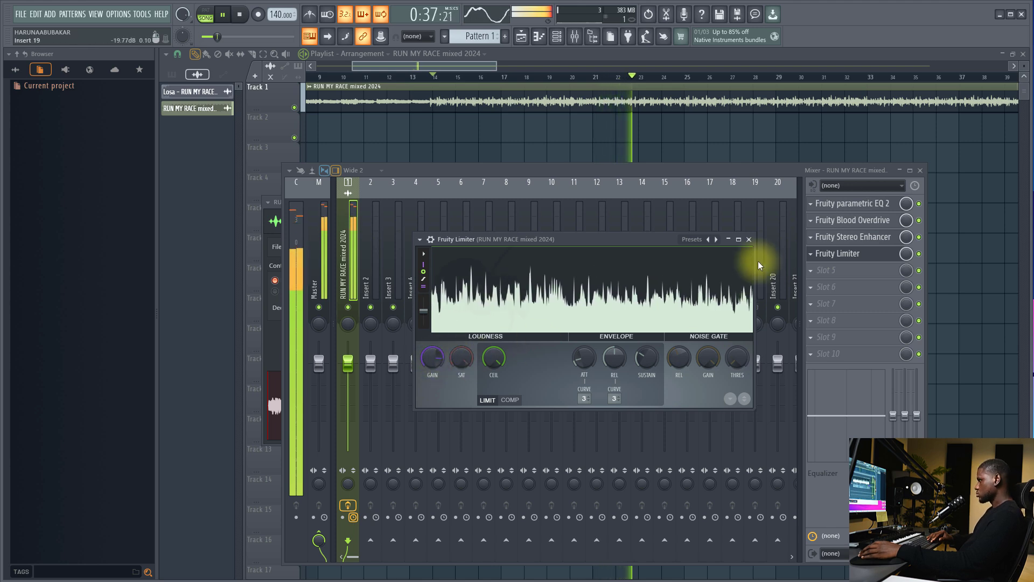
click(748, 238)
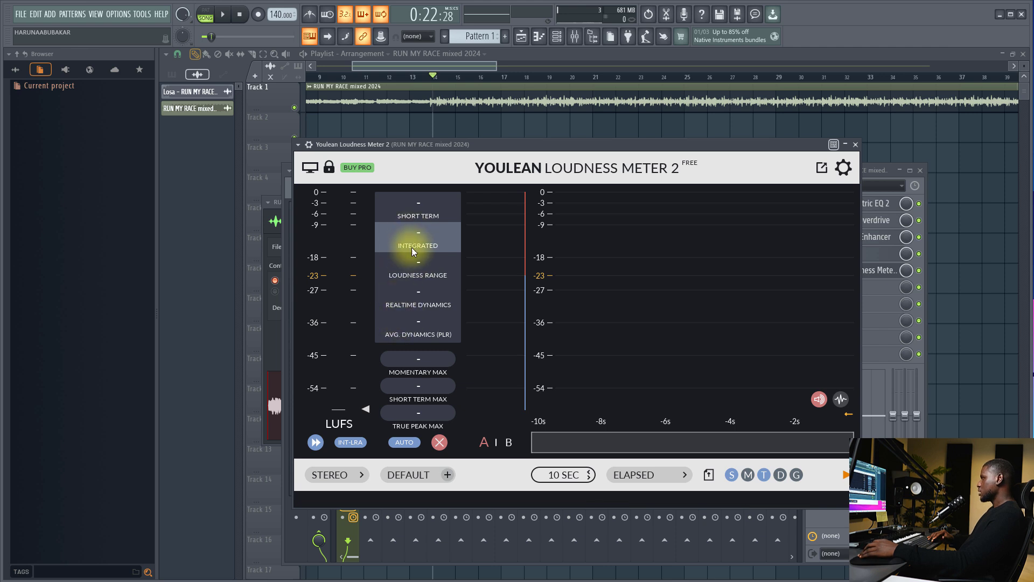
- Add Youlean Loudness Meter 2 to slot 5 and reopen Fruity Limiter
click(223, 14)
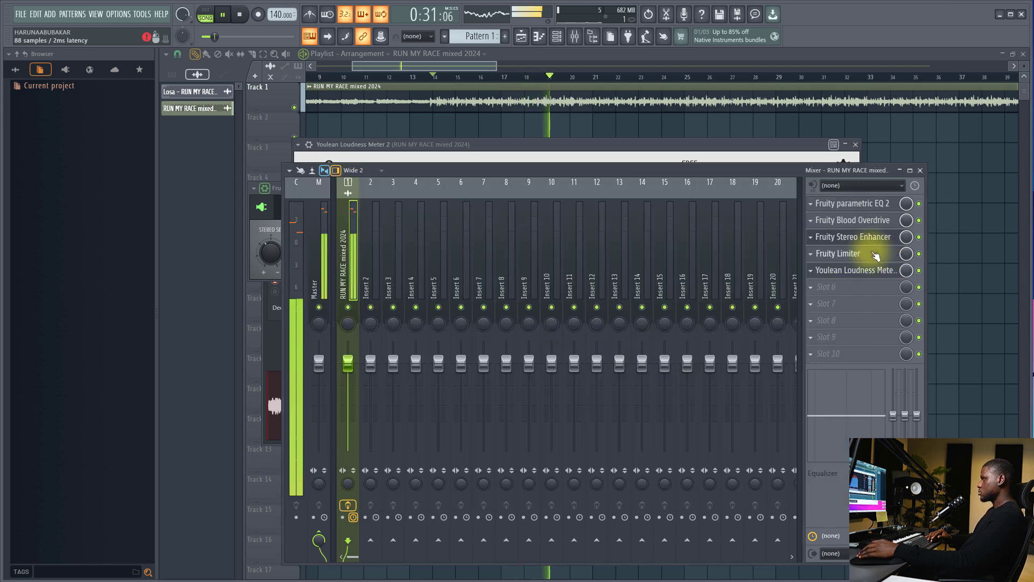
click(839, 254)
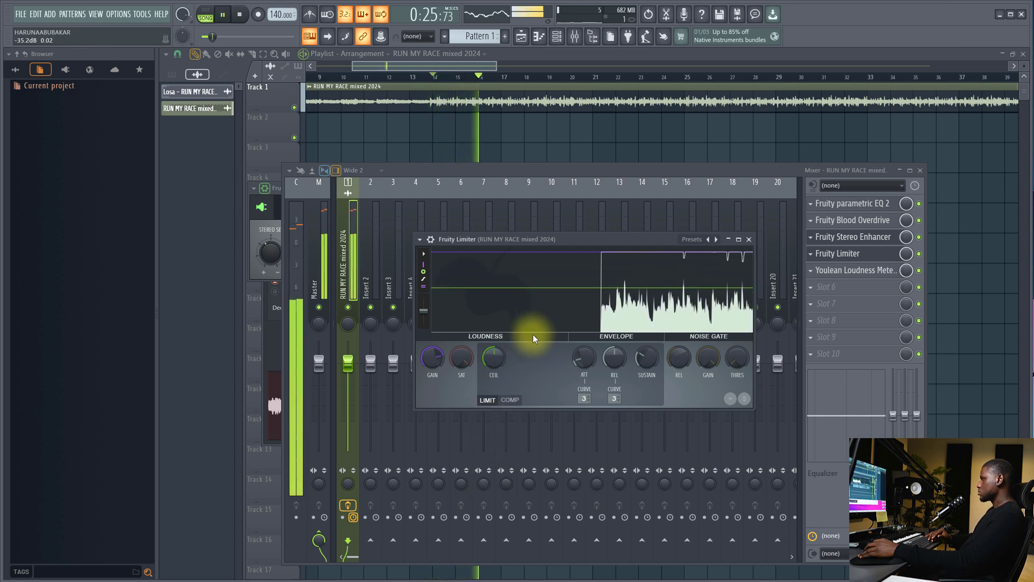
- Lower the limiter ceiling to -0.2 dB, reaching about -10.5 LUFS integrated
drag(494, 361, 494, 350)
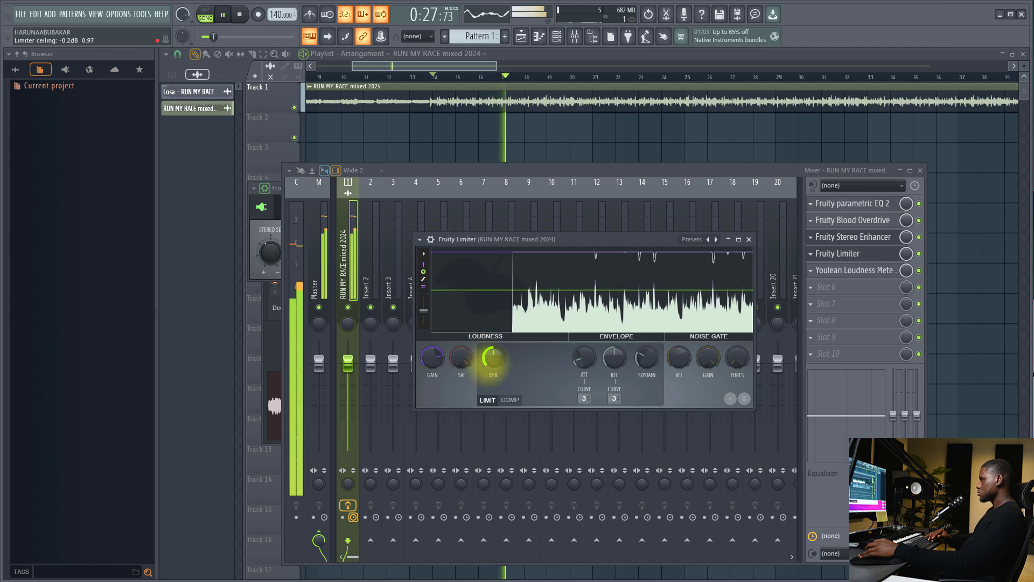
click(853, 270)
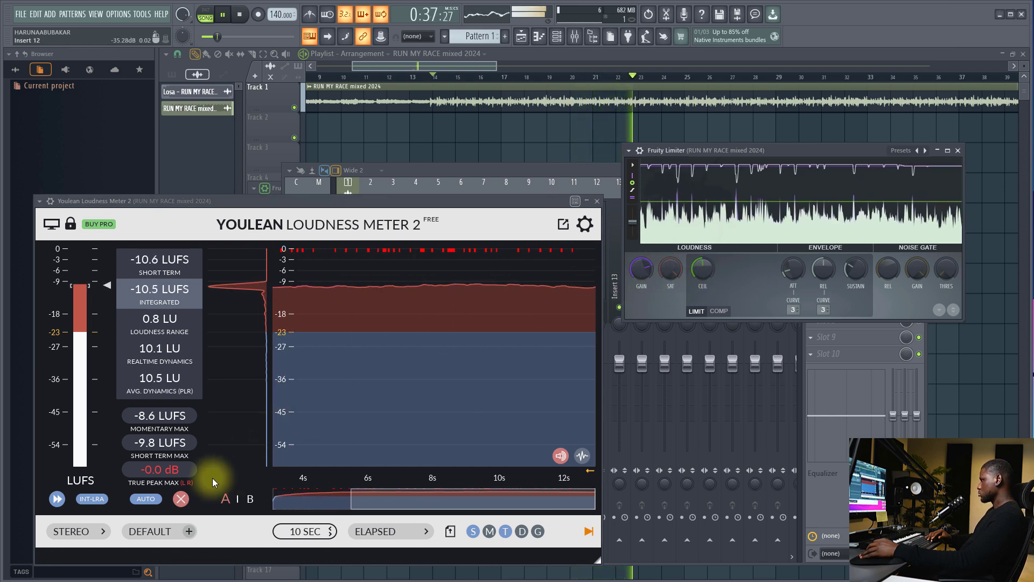
- Reset the Youlean meter and nudge the Fruity Limiter ceiling toward about -9.5 LUFS integrated
click(181, 499)
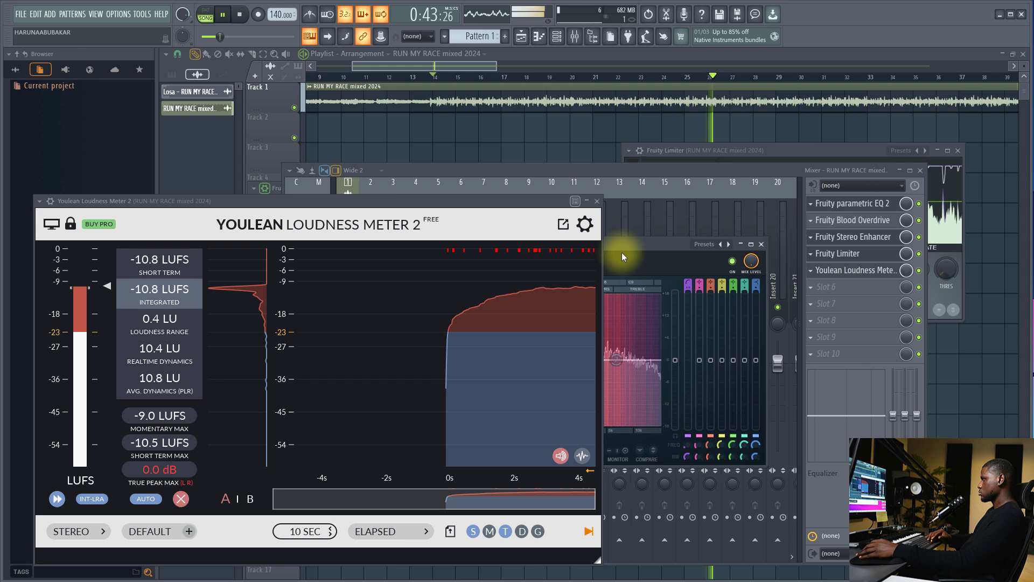
click(851, 204)
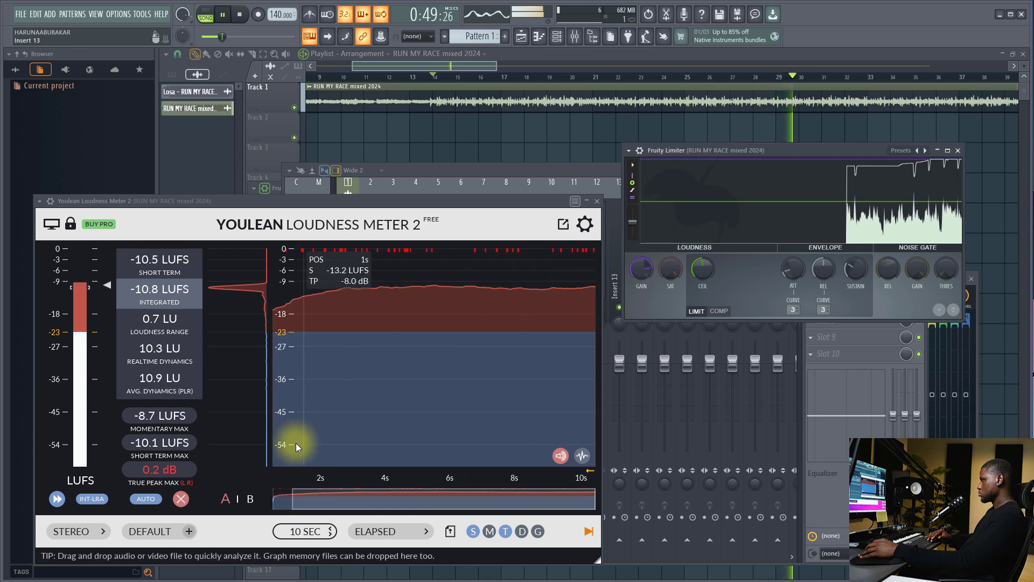
click(182, 499)
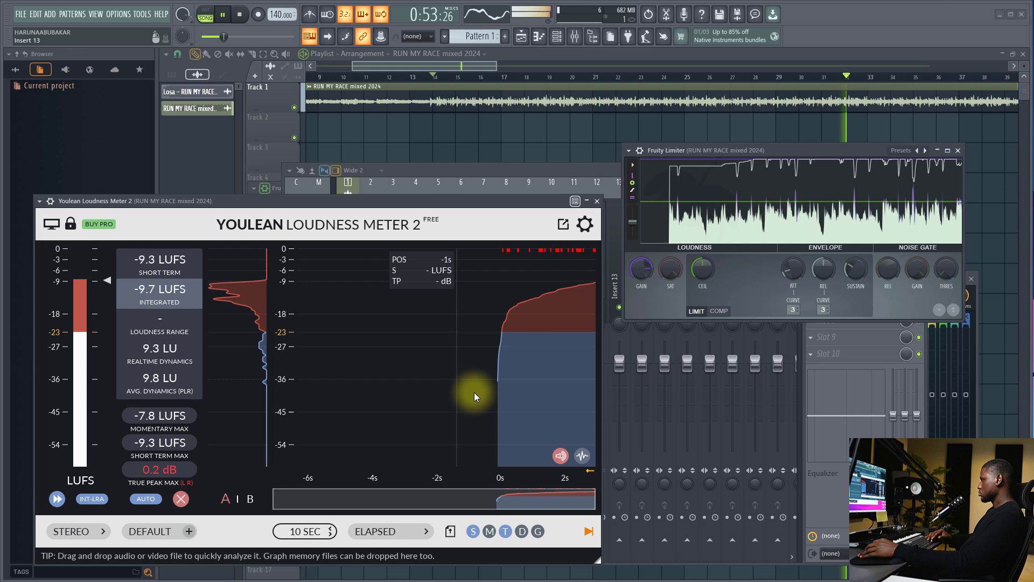
drag(702, 270, 702, 261)
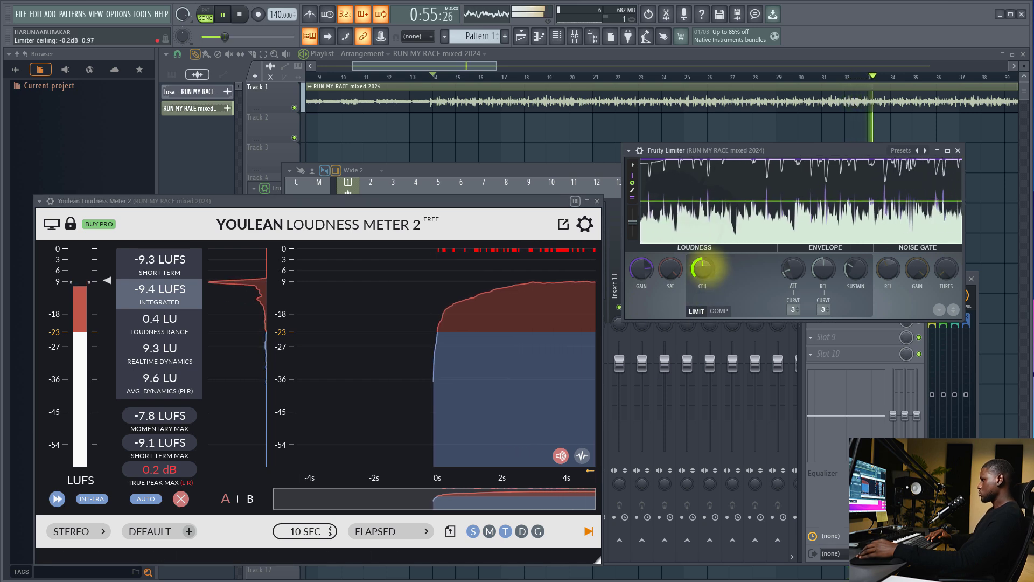
click(180, 499)
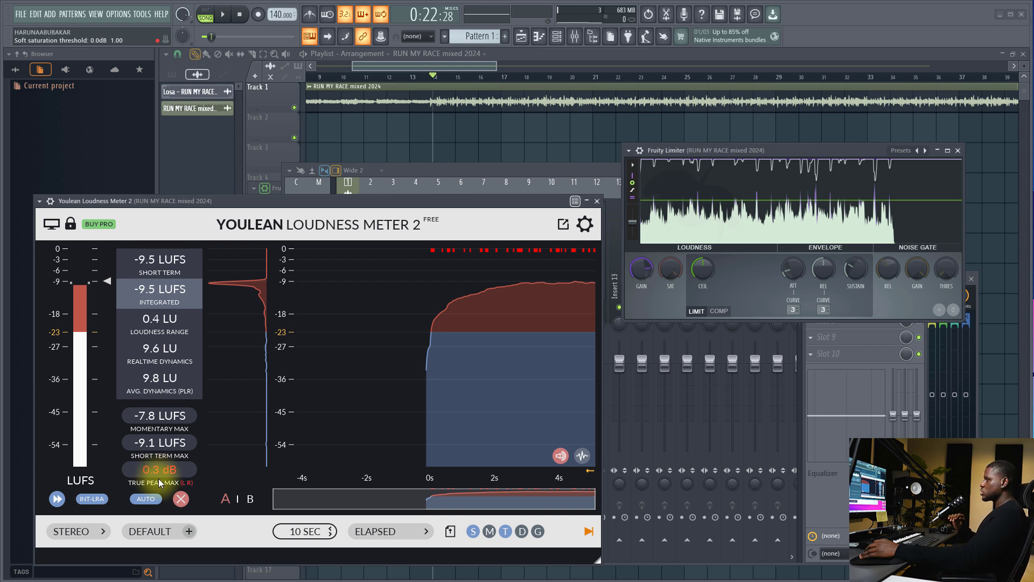
mouse_move(158, 469)
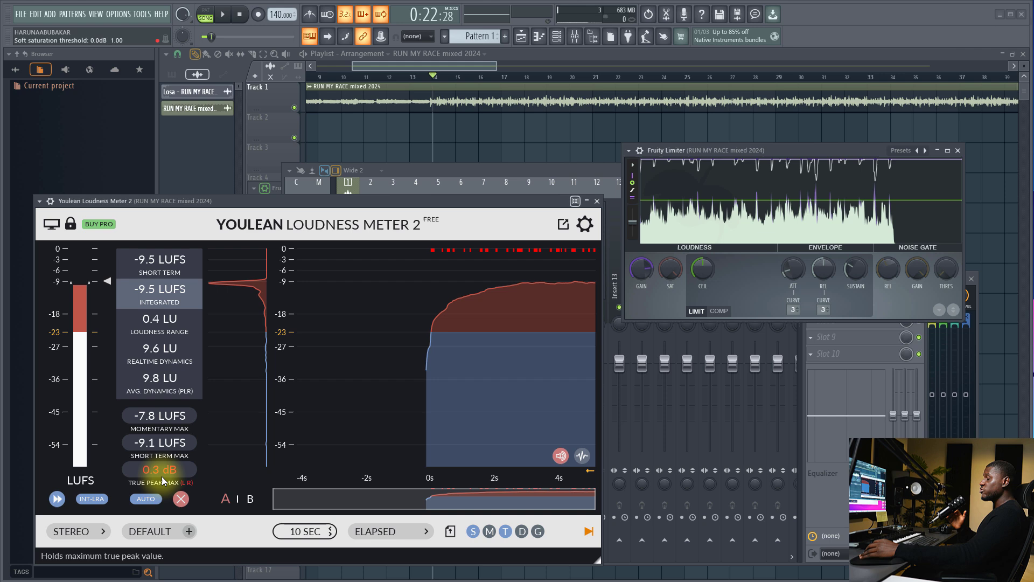